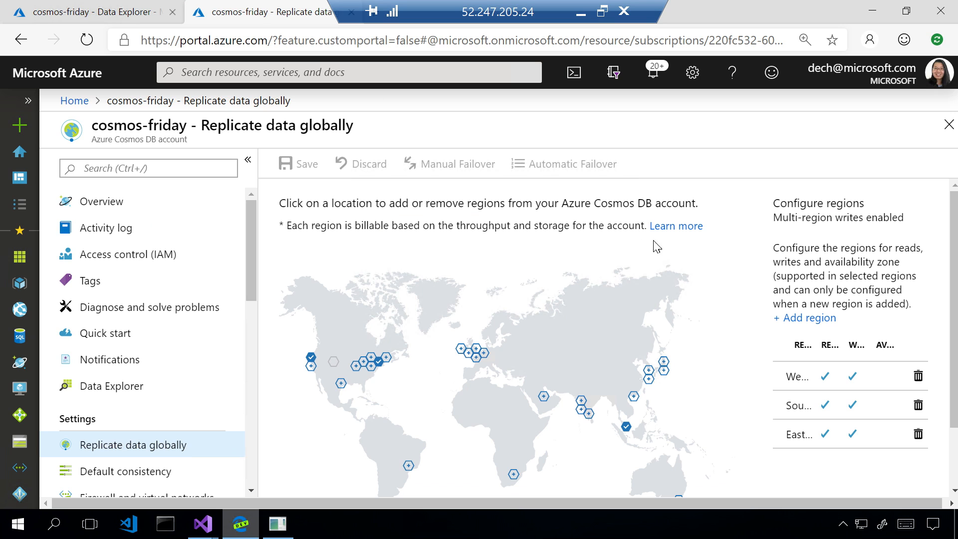
Change Setup()'s ApplicationRegion from "East US 2" to "West US 2" in Program.cs and save
click(806, 40)
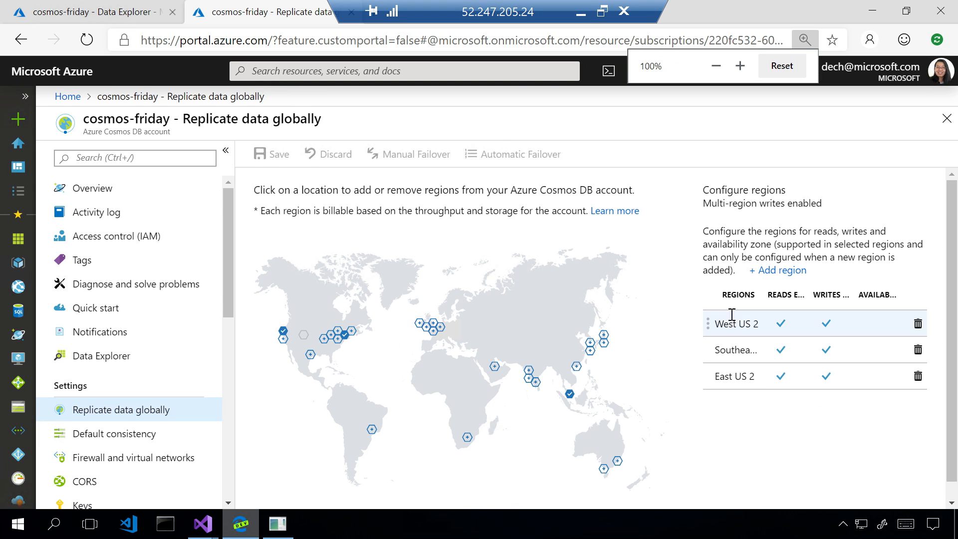
click(781, 66)
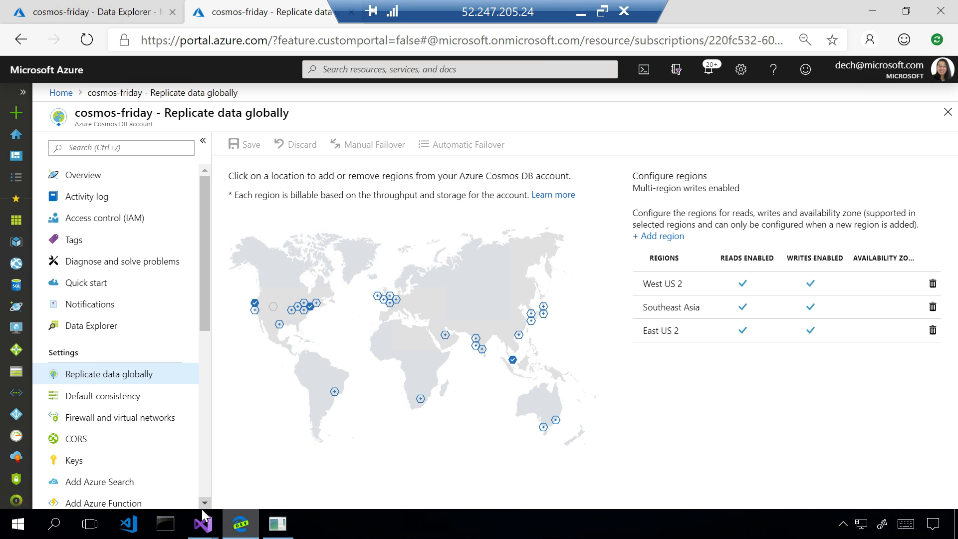
click(201, 524)
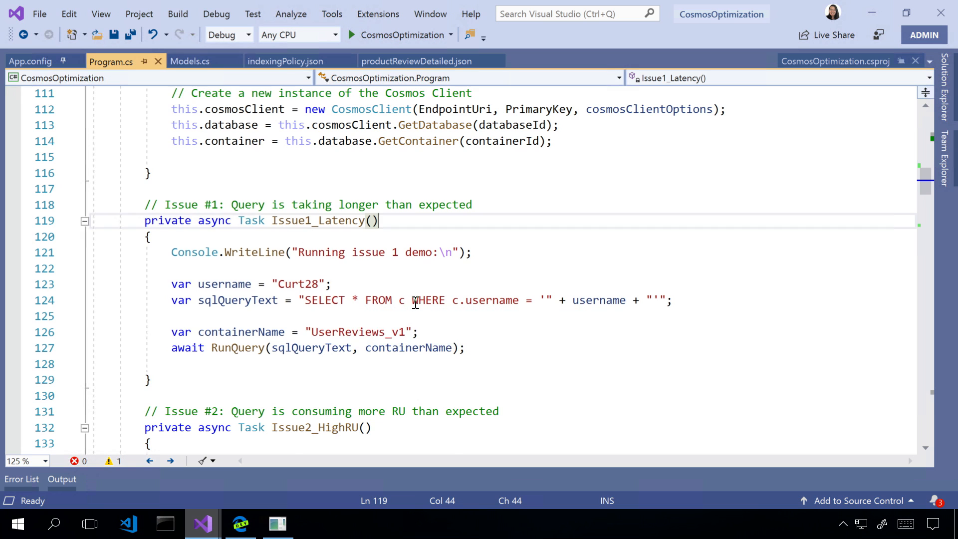
scroll(up, 3)
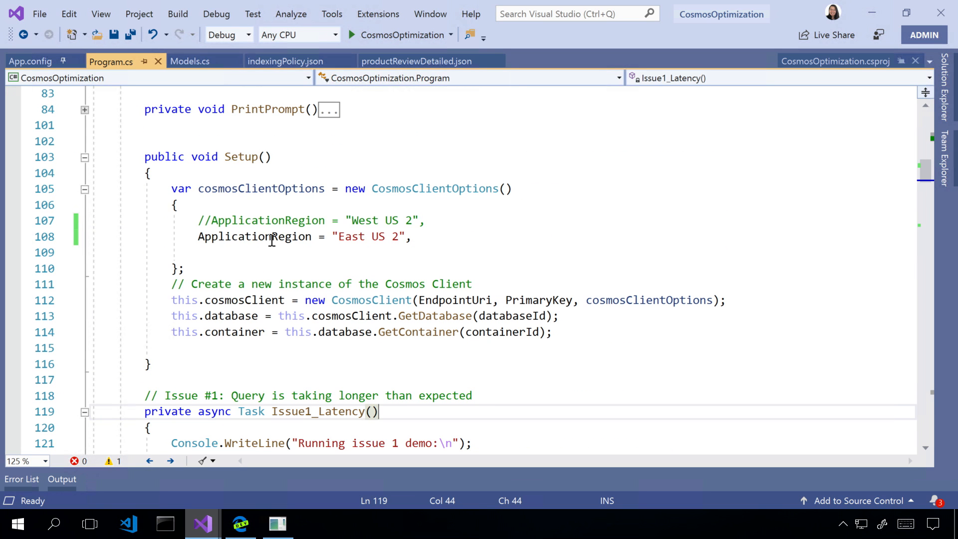
double_click(255, 236)
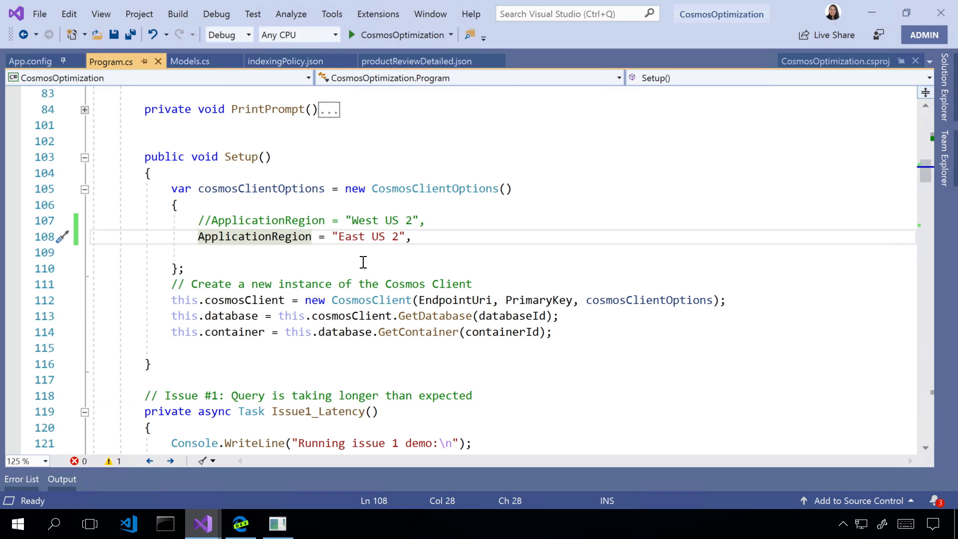
mouse_move(262, 238)
text(//)
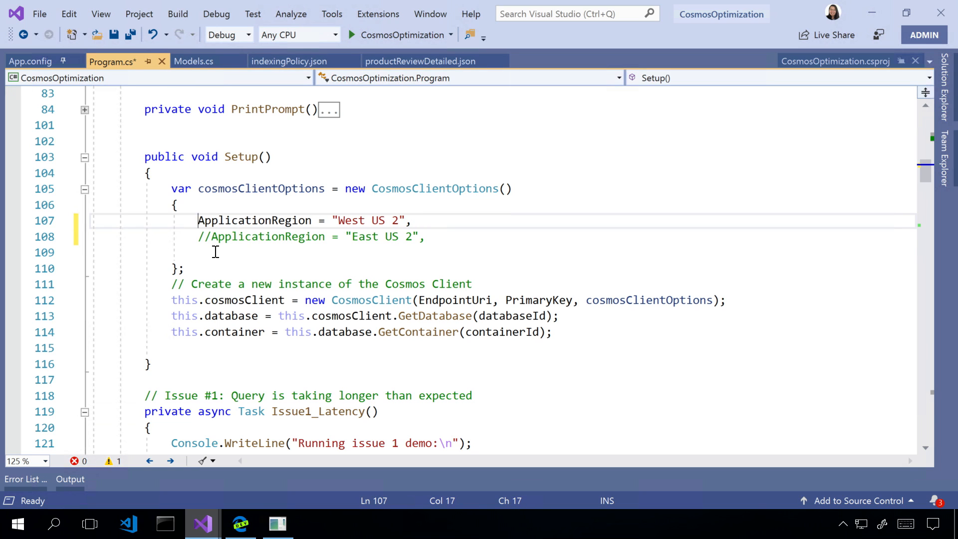
key(ctrl+s)
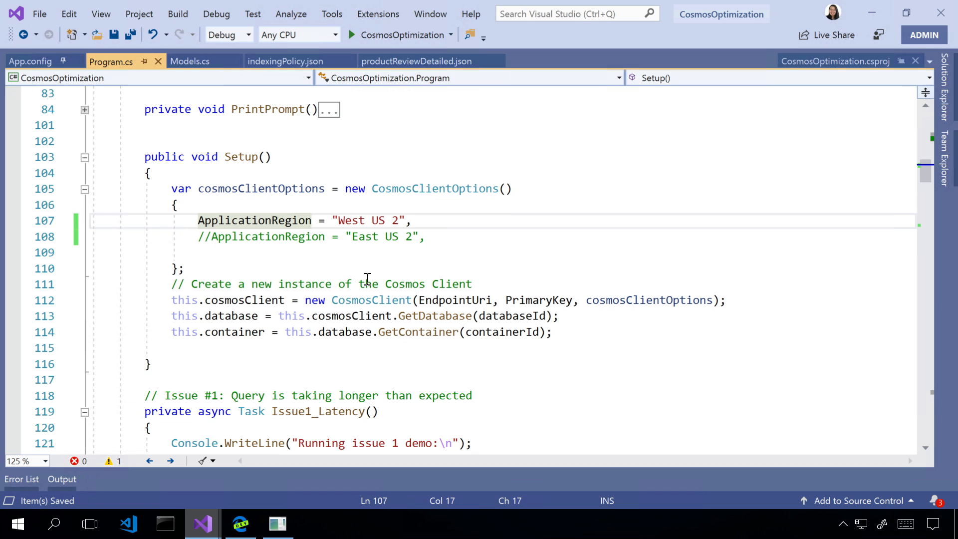
mouse_move(340, 332)
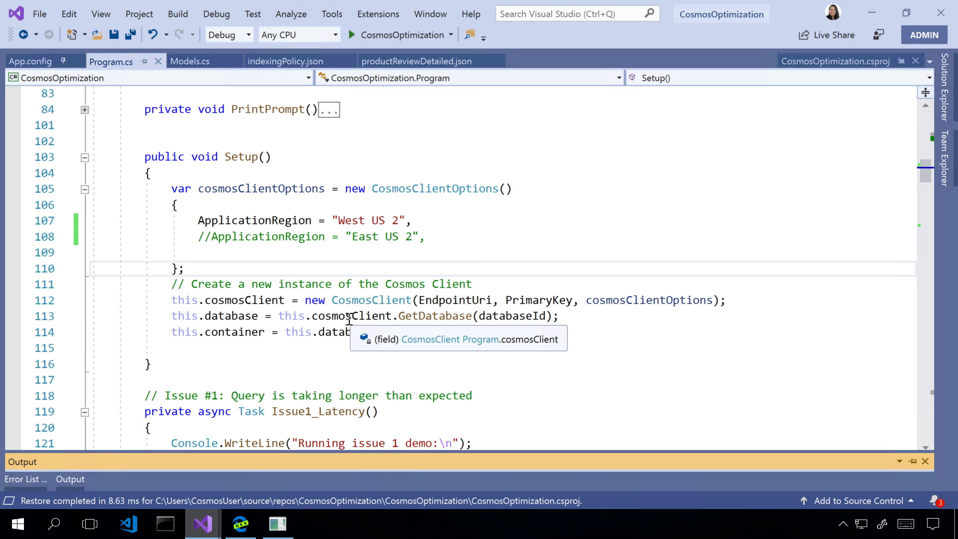
mouse_move(277, 523)
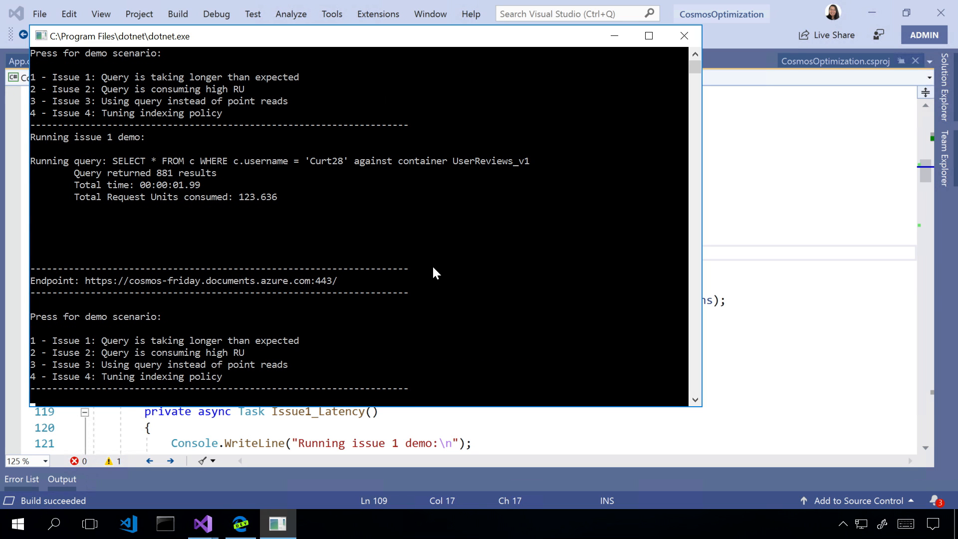
mouse_move(227, 193)
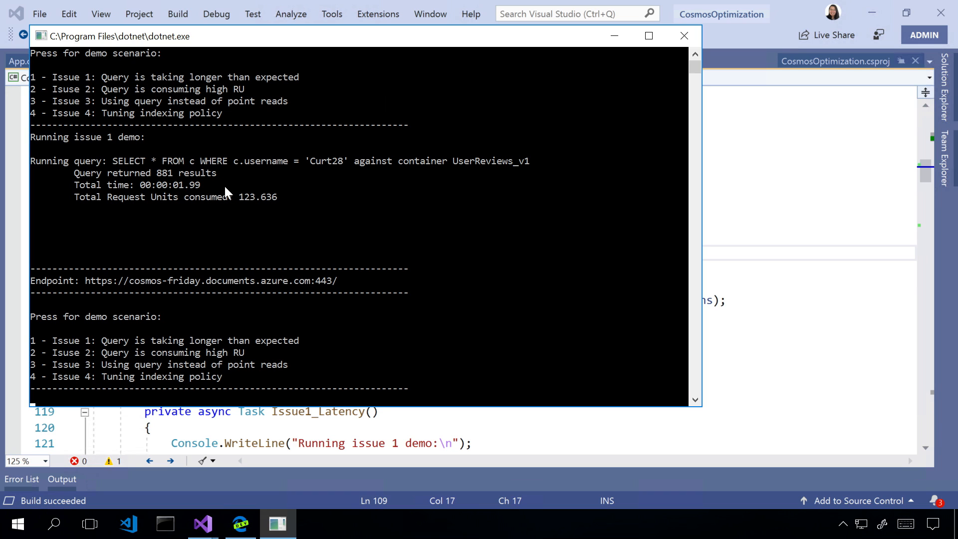
mouse_move(225, 209)
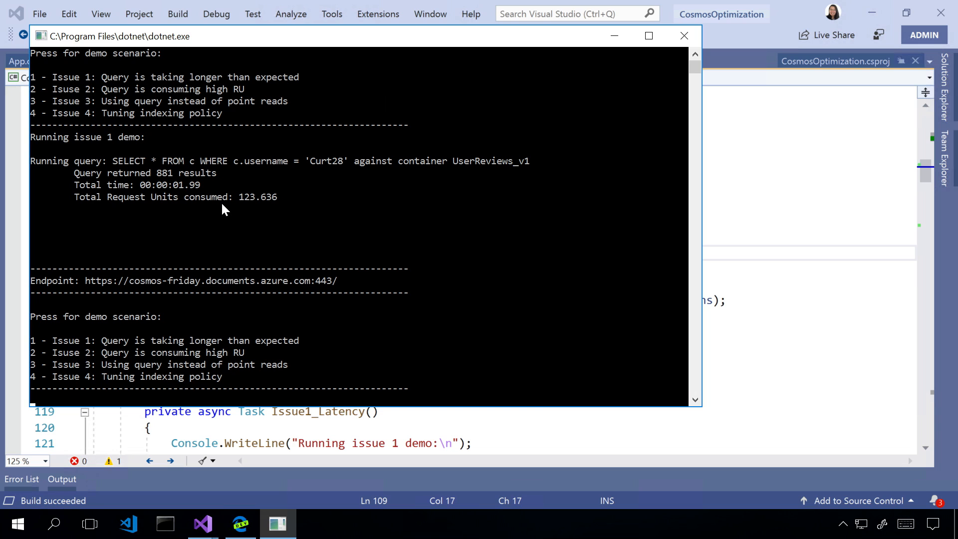
mouse_move(131, 196)
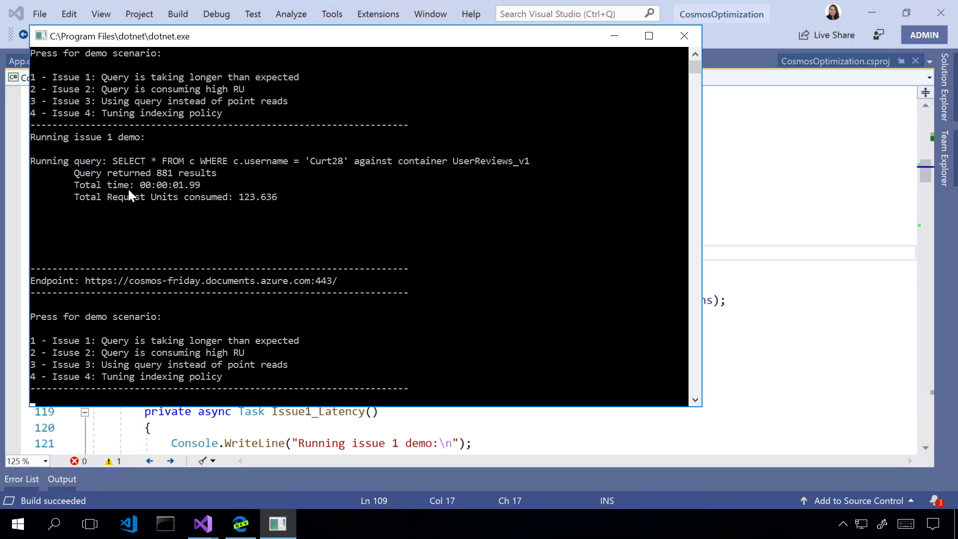